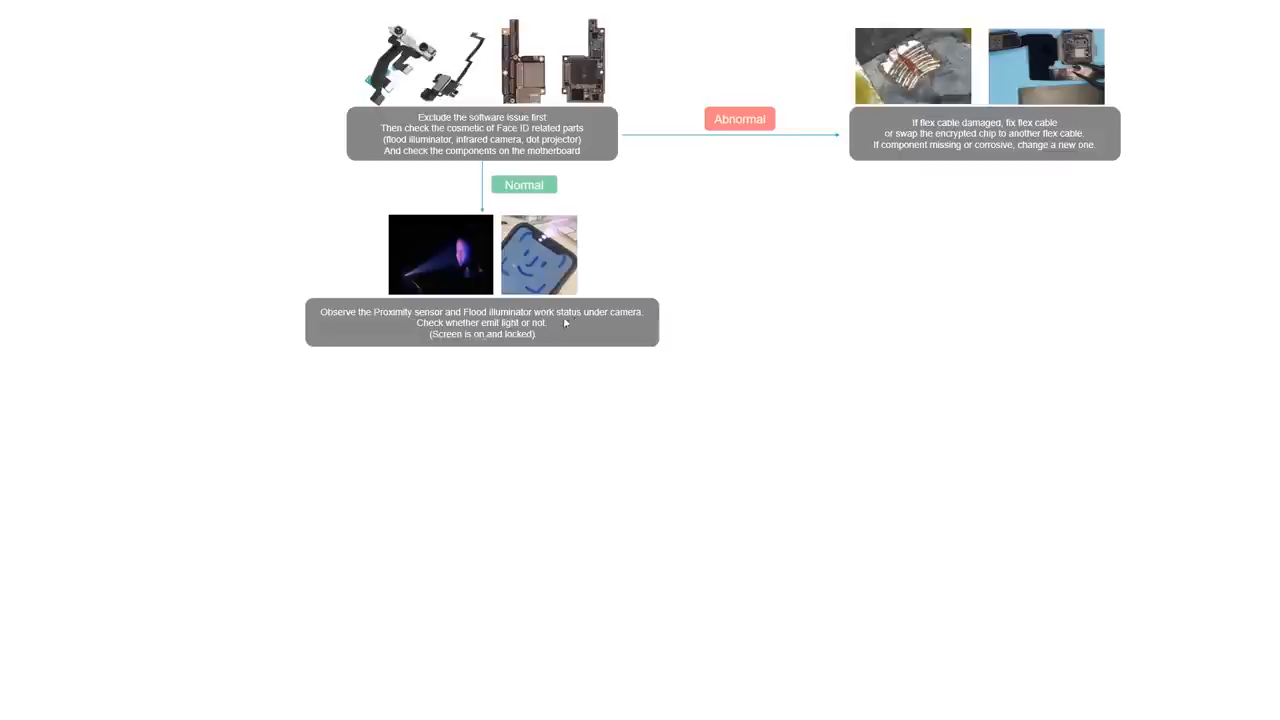
mouse_move(600, 326)
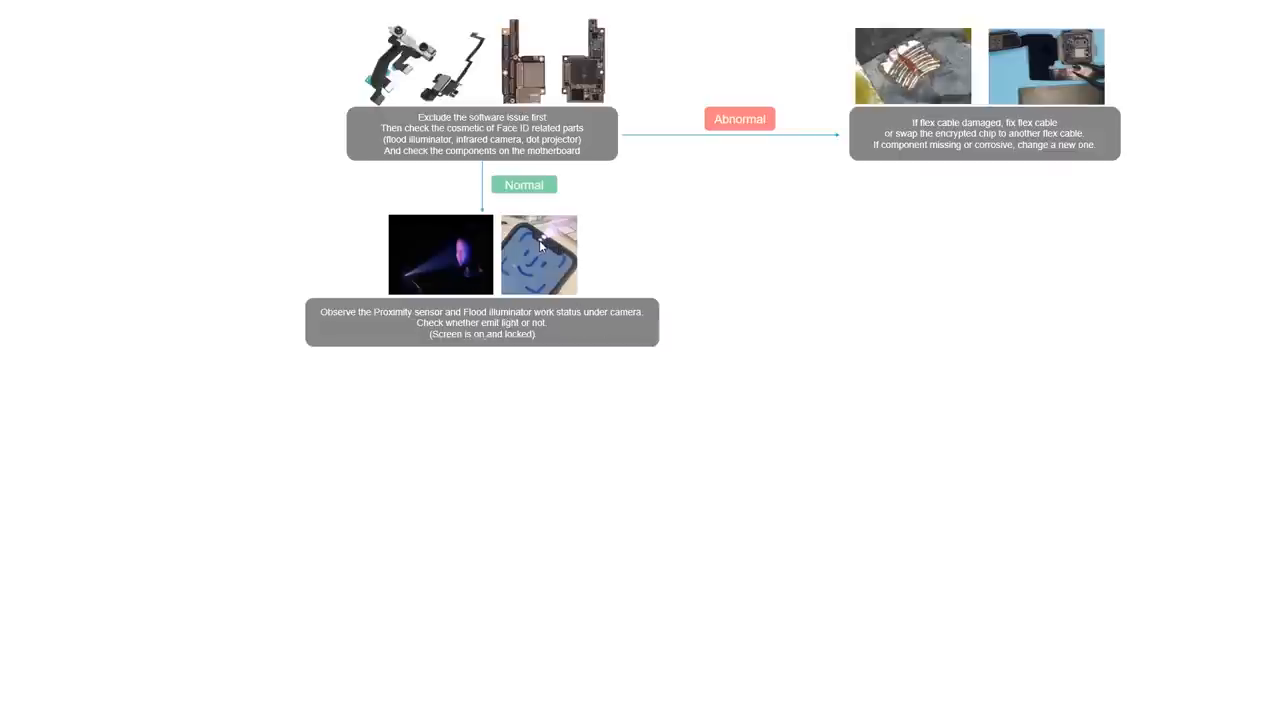
mouse_move(588, 232)
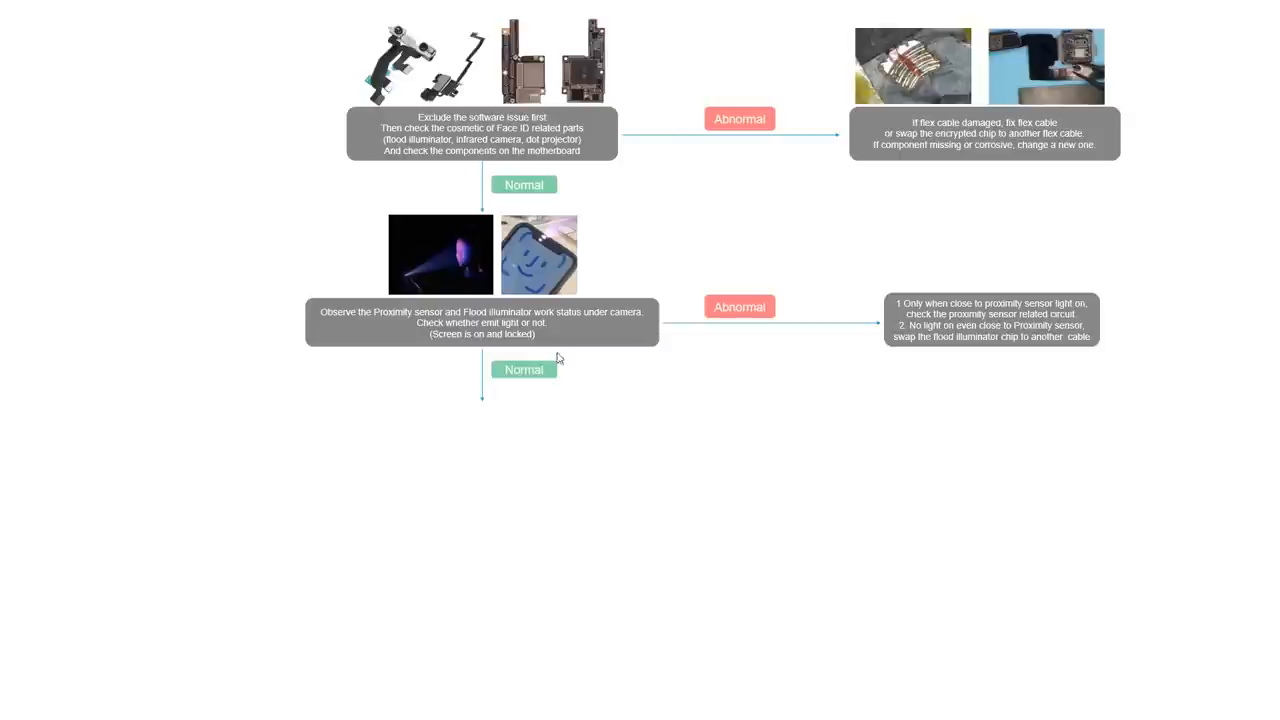
mouse_move(566, 404)
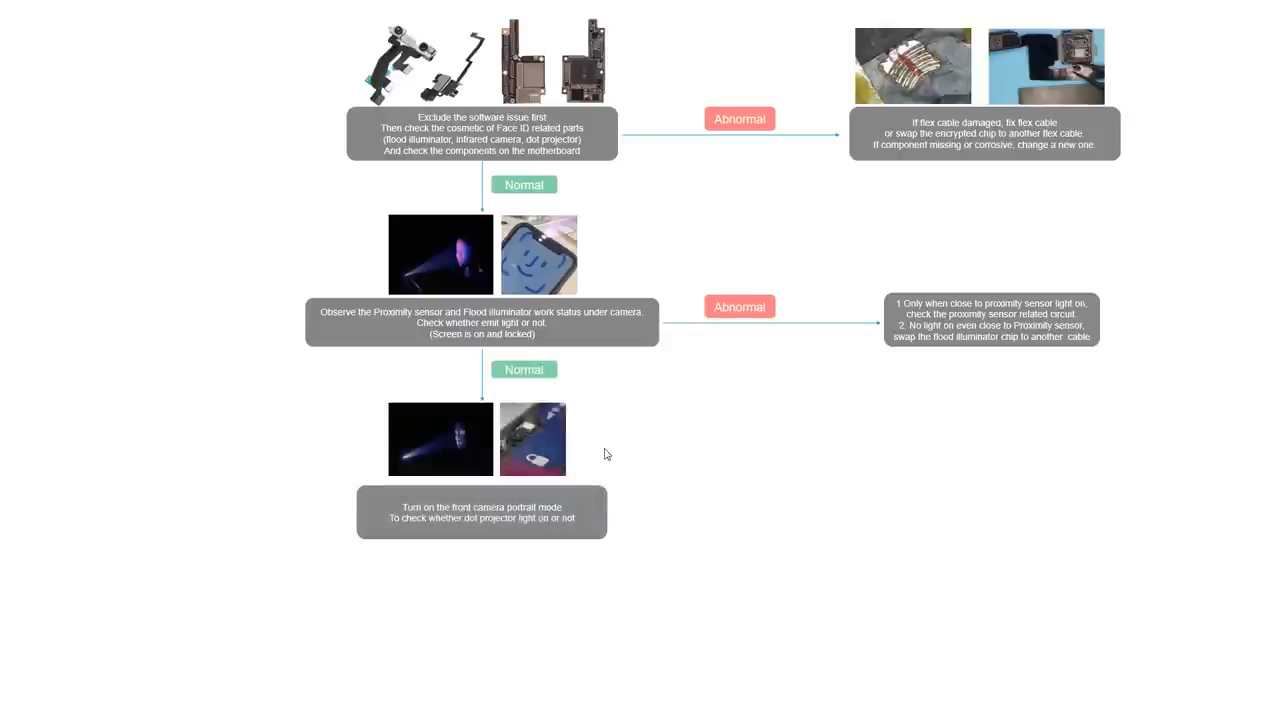
mouse_move(530, 428)
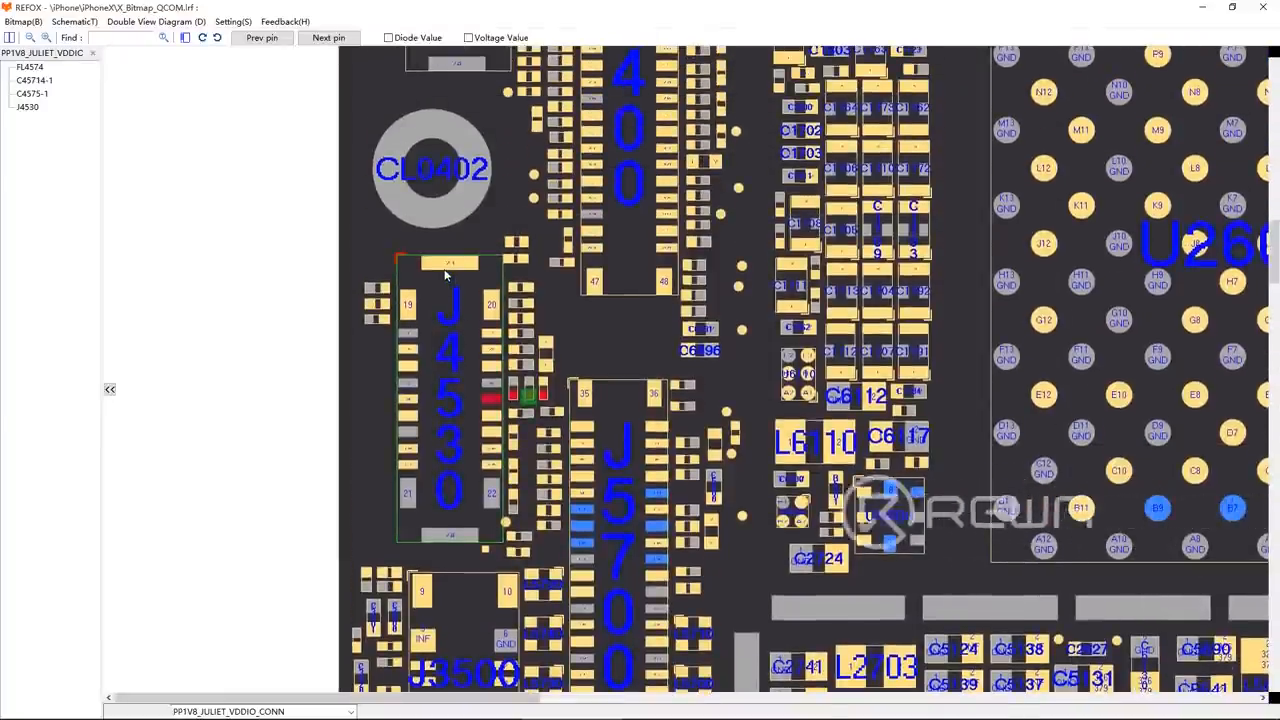
- Select a pin on connector J4530 to list its MIPI data net to the AP
left_click(408, 348)
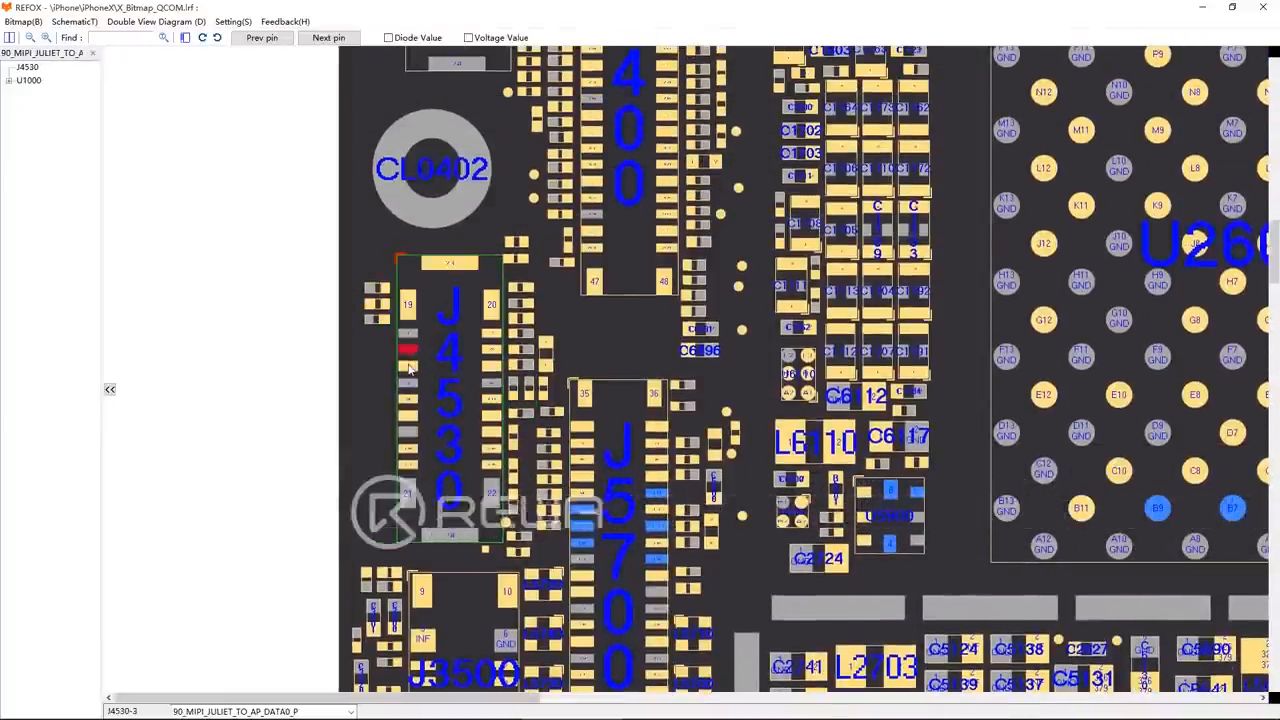